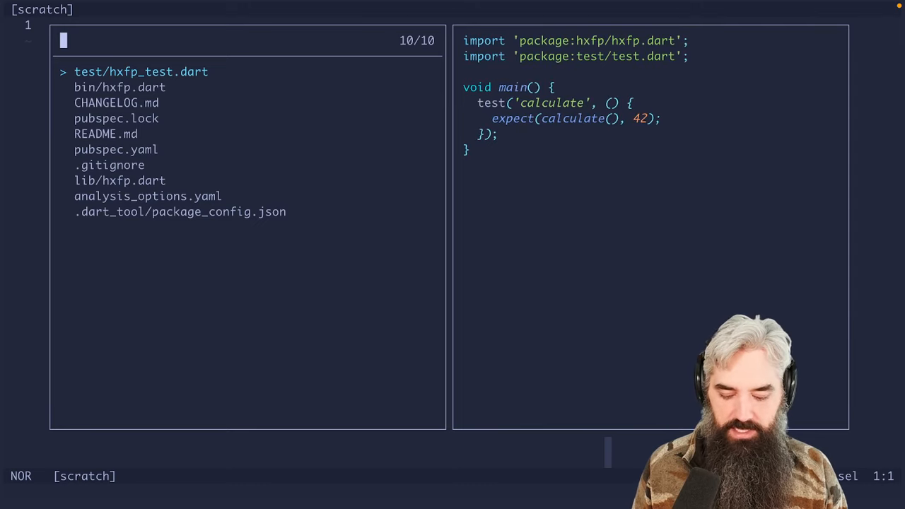
Step: Finish picking so CHANGELOG.md shows its 1.0.0 entry beside analysis_options.yaml
{"action": "key", "text": "Escape"}
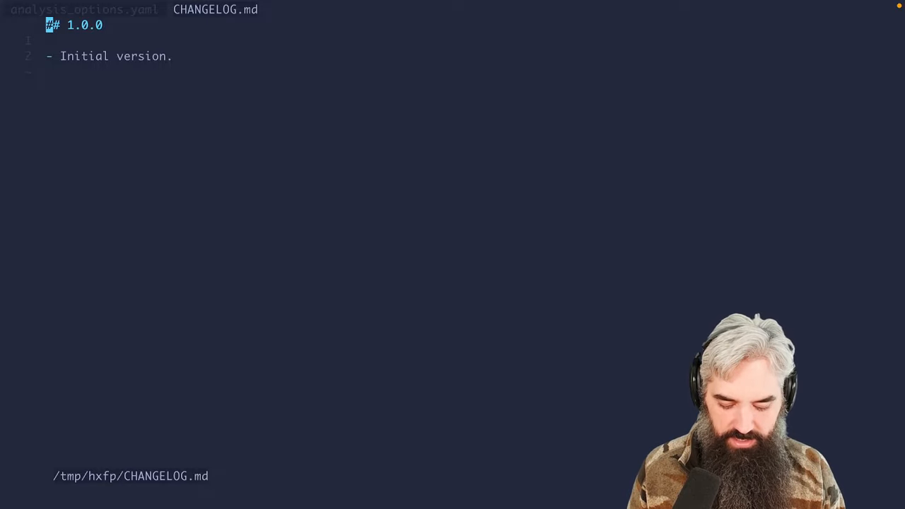
Step: Open config.toml with :config-open and reach the active C-f lf-pick keybinding line
{"action": "type", "text": ":config"}
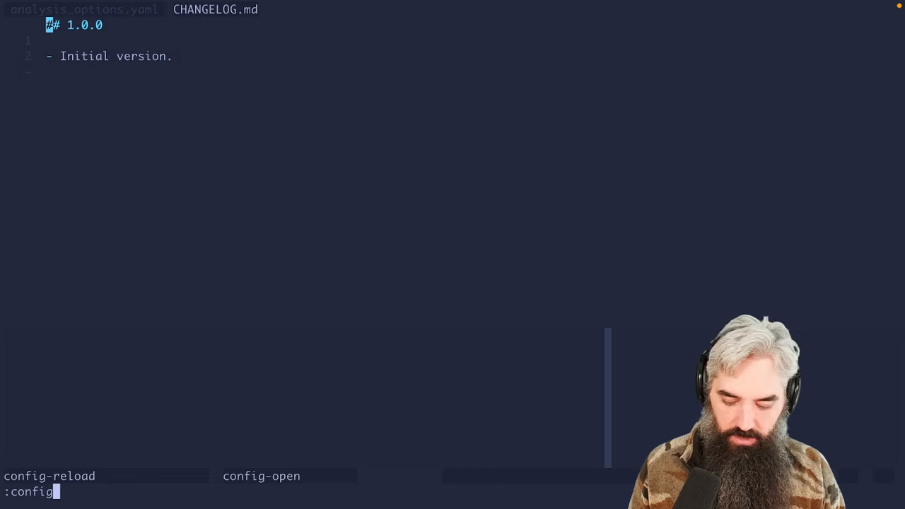
{"action": "type", "text": "-op"}
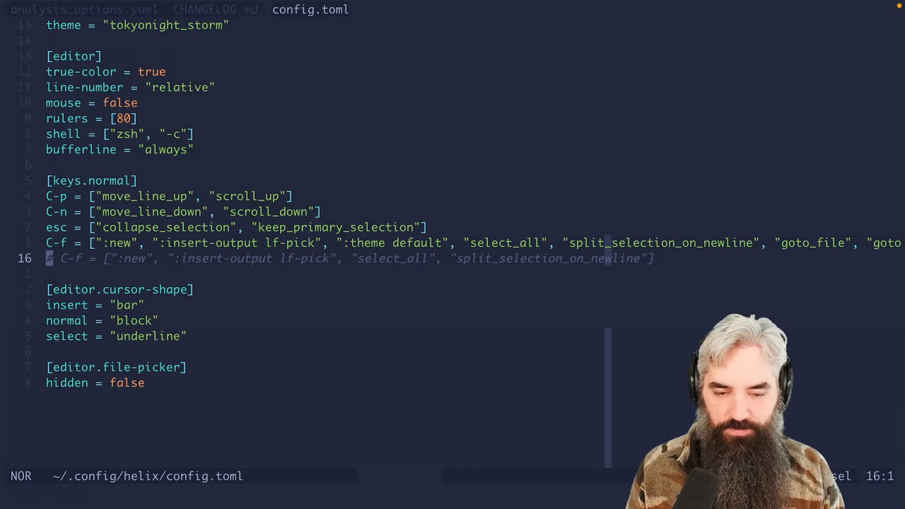
{"action": "key", "text": "k"}
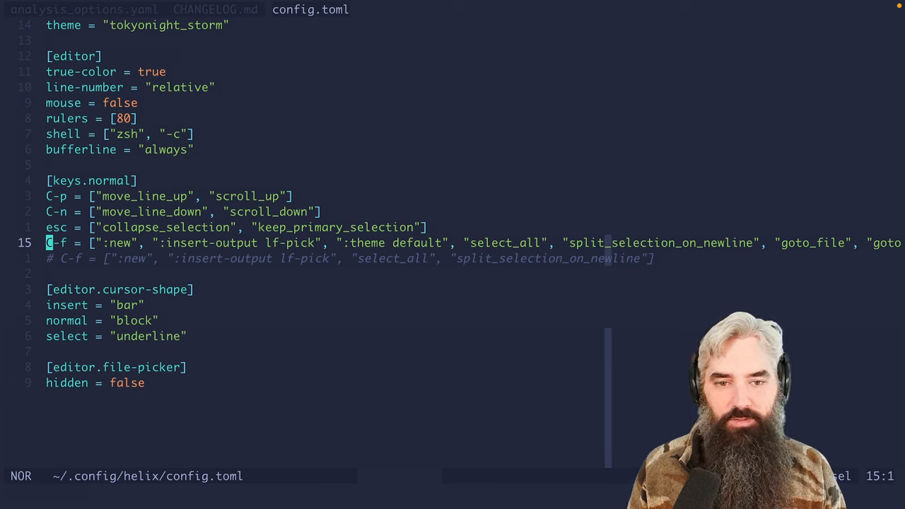
{"action": "key", "text": "dd"}
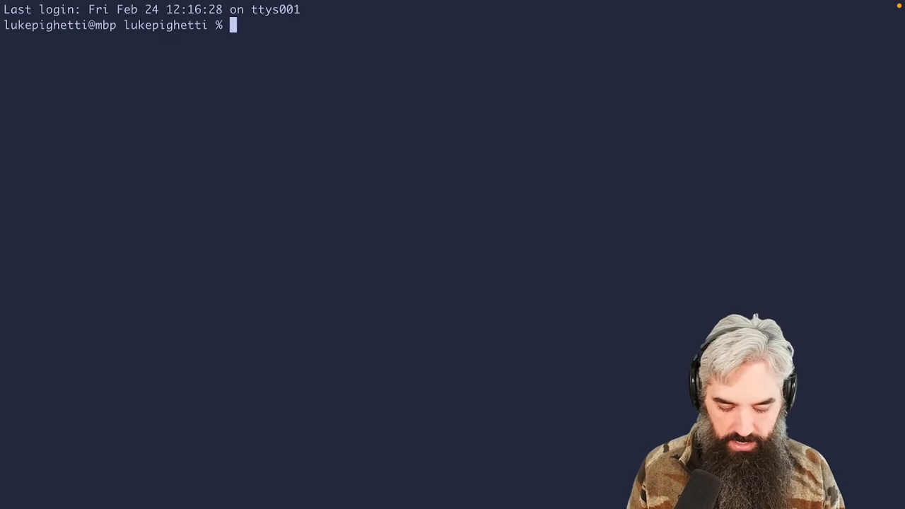
Step: Move into /tmp/hxfp and run lf-pick to list bin, lib, test and top-level files
{"action": "type", "text": "cd /tmp/hx"}
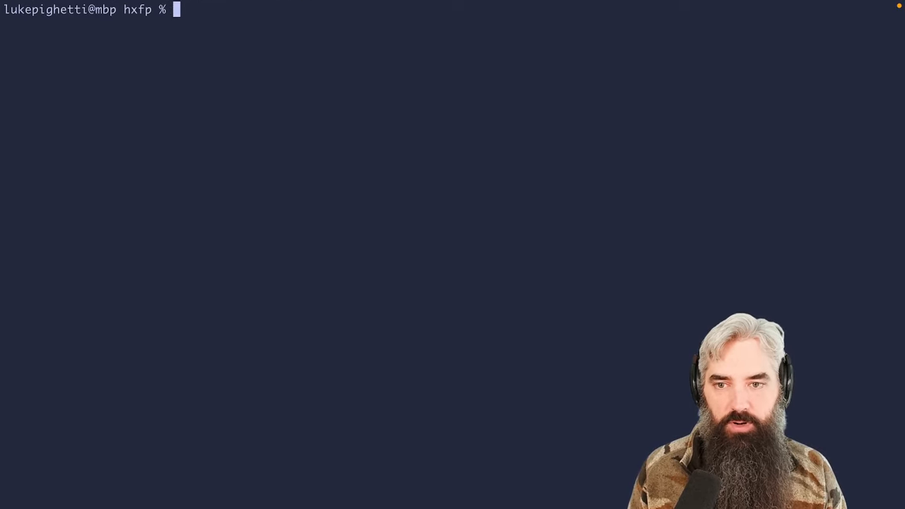
{"action": "type", "text": "lf-"}
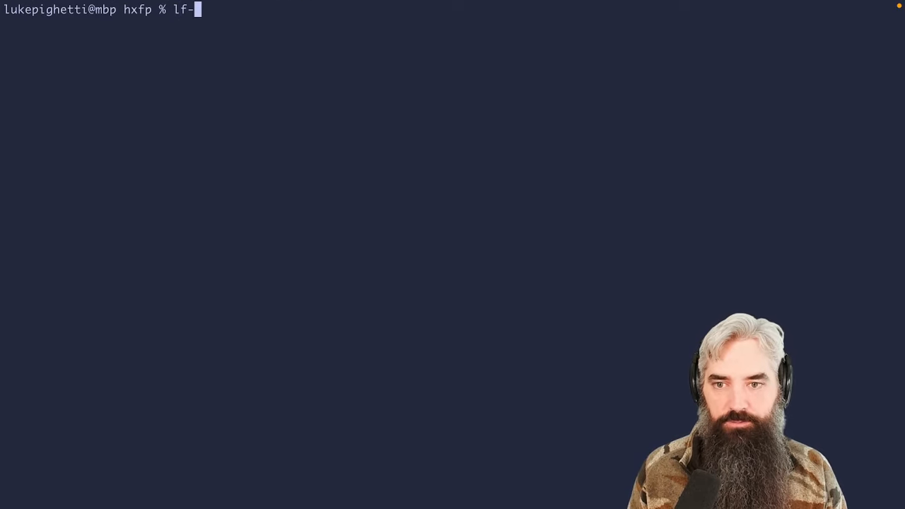
{"action": "key", "text": "Enter"}
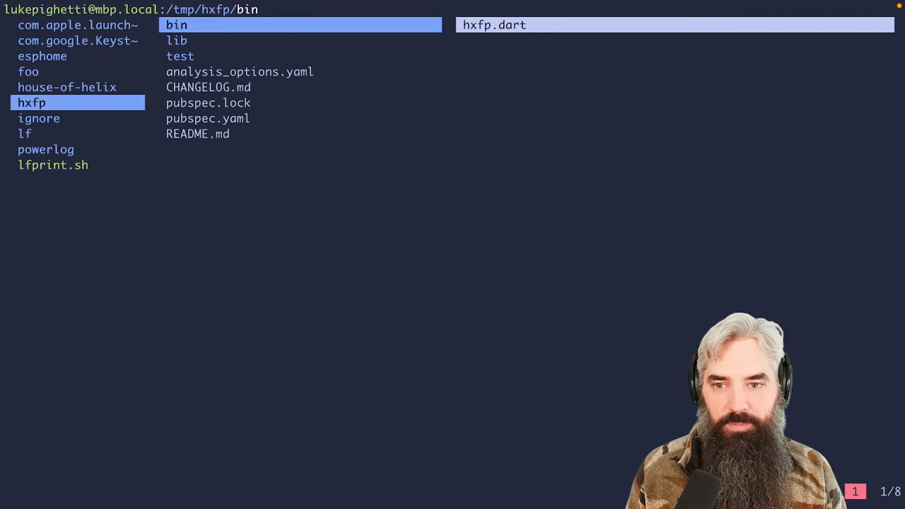